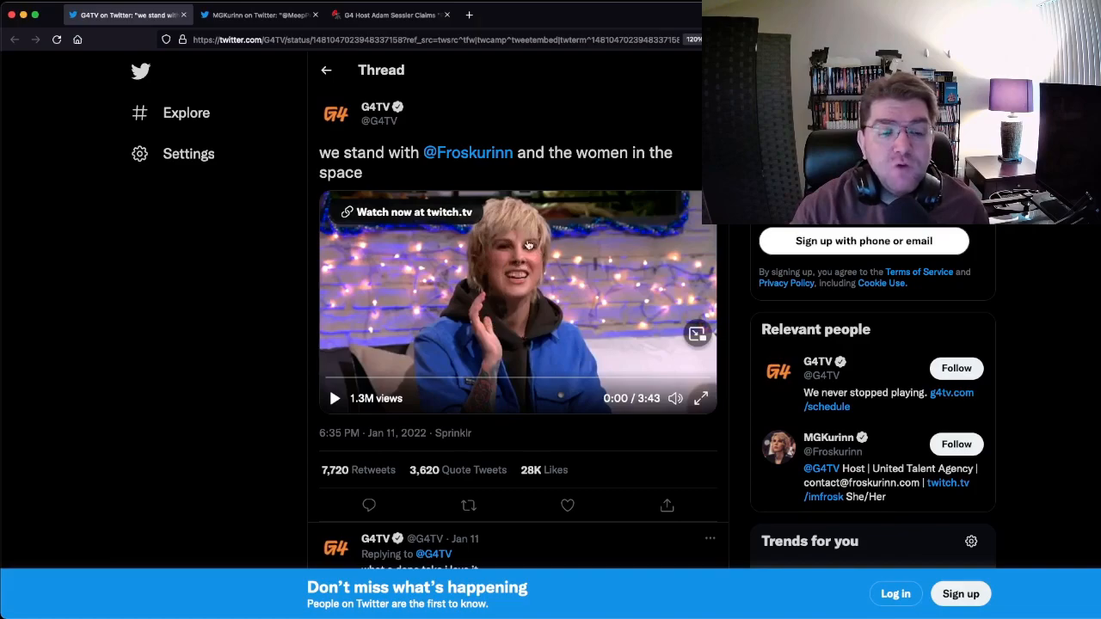
pyautogui.moveTo(481, 266)
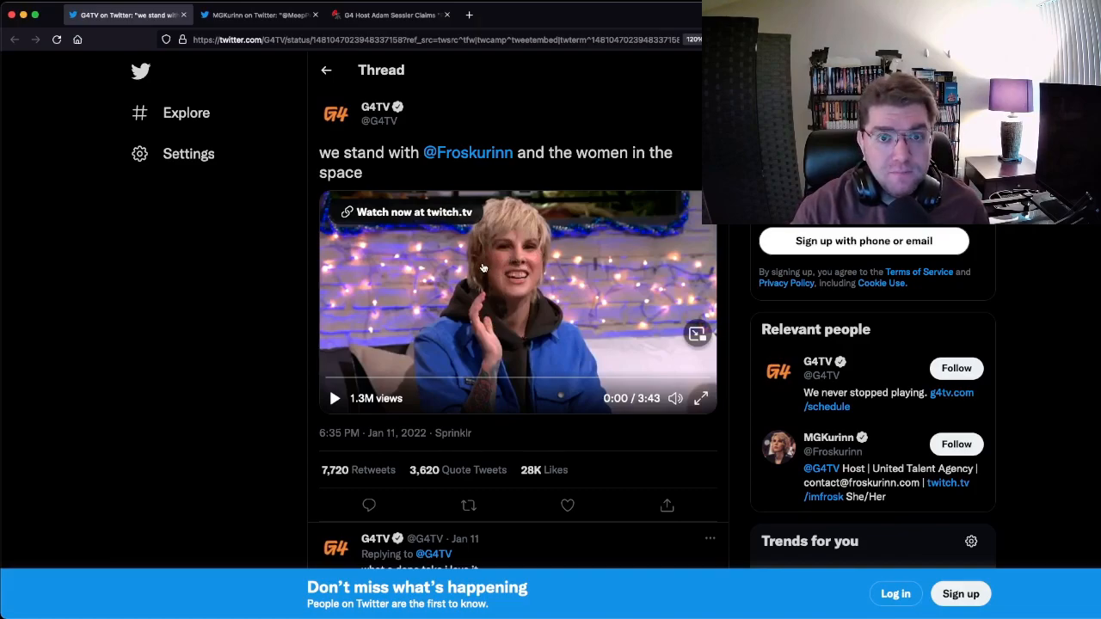
pyautogui.moveTo(244, 262)
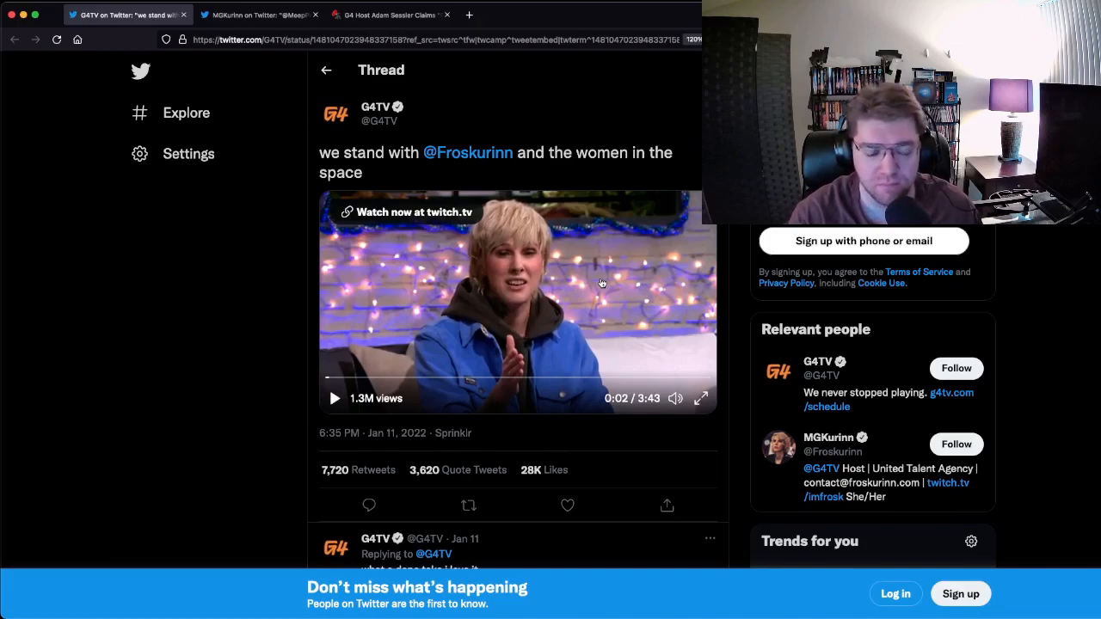
# - Alternate playing and pausing the G4TV video between comments, stopping at 0:32
pyautogui.click(334, 397)
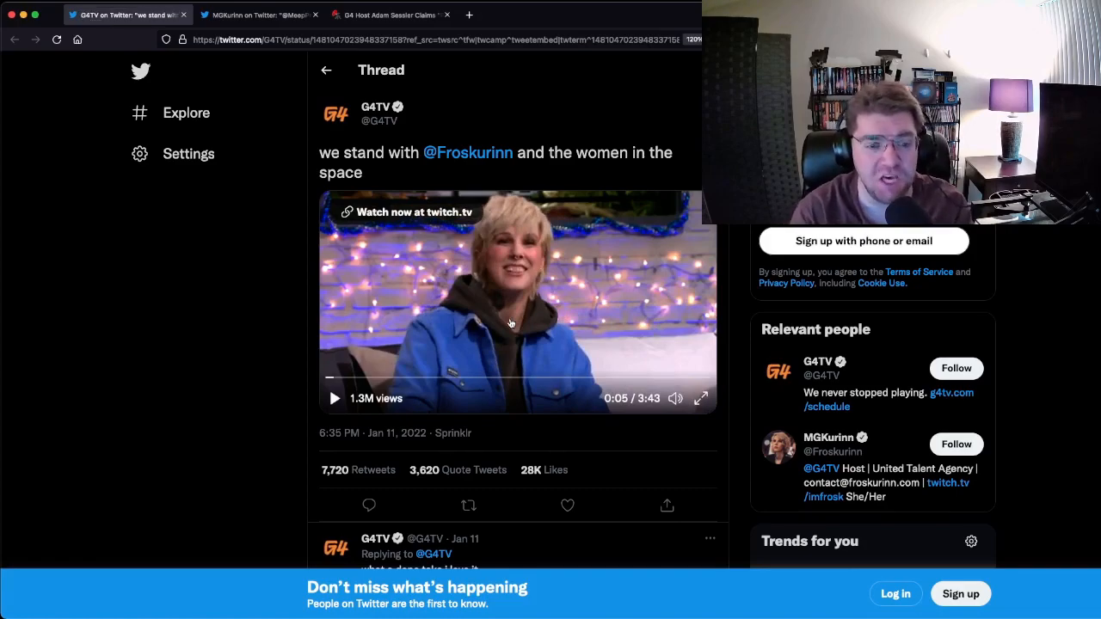
pyautogui.click(334, 398)
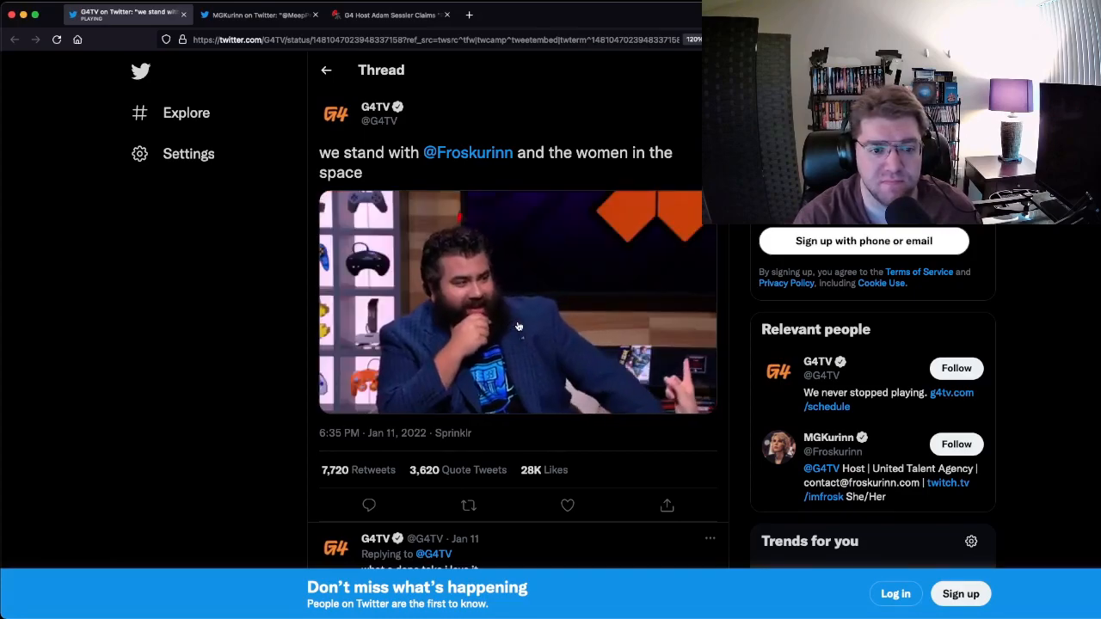
pyautogui.click(516, 301)
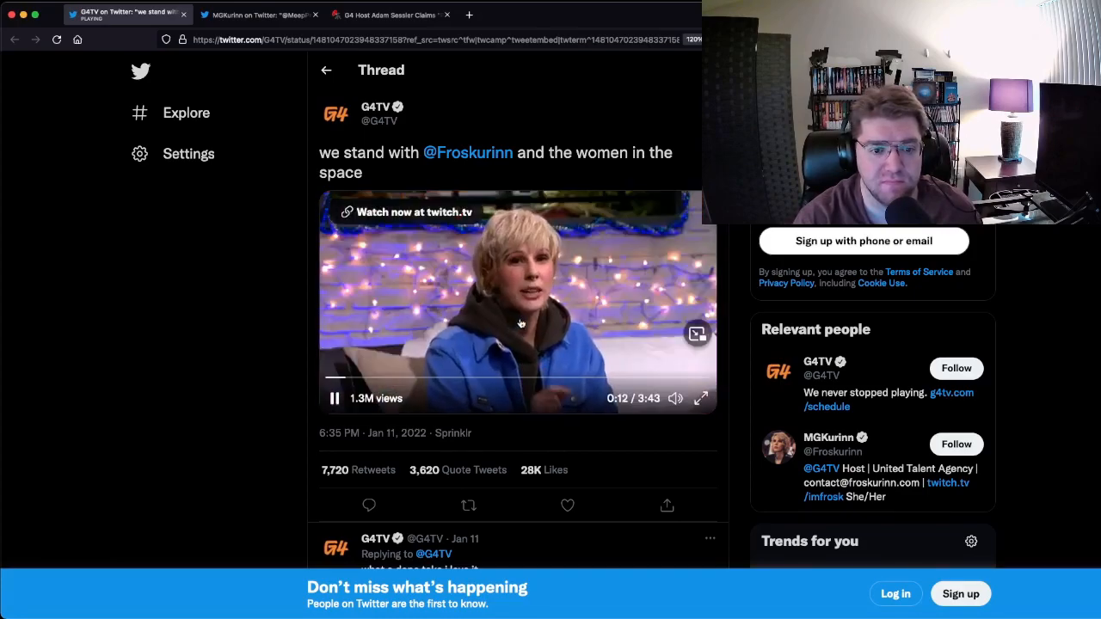
pyautogui.moveTo(604, 465)
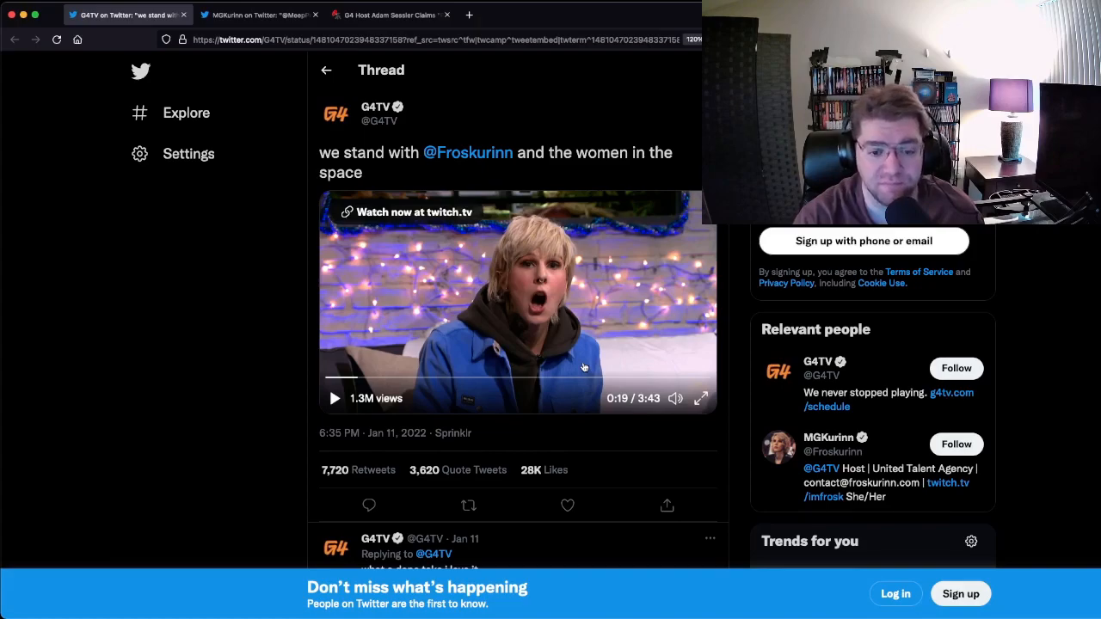
pyautogui.click(334, 398)
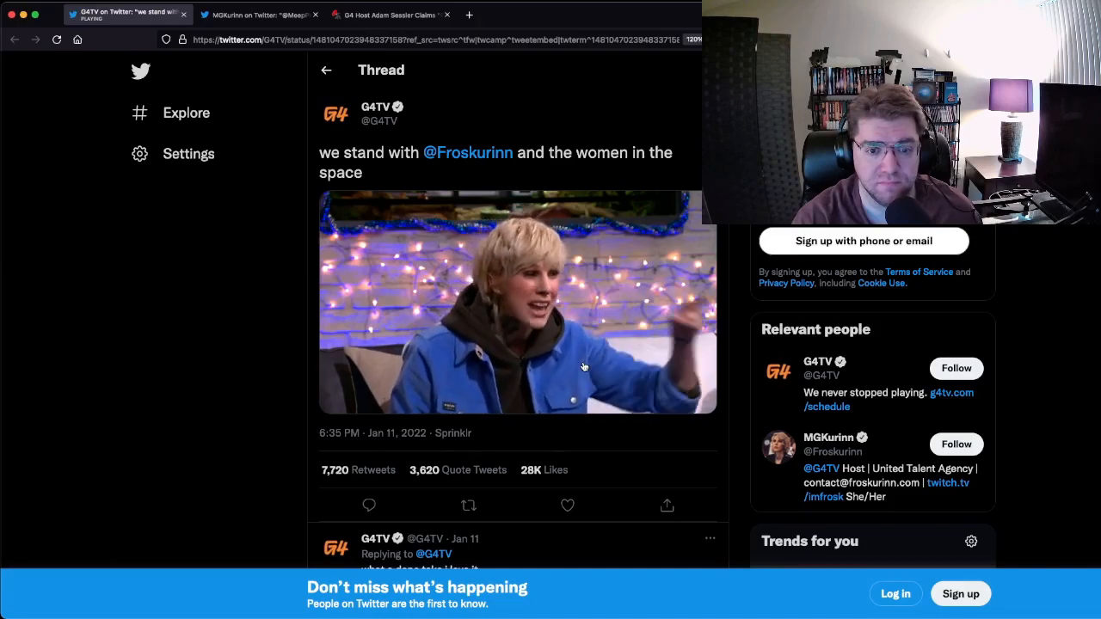
pyautogui.click(517, 302)
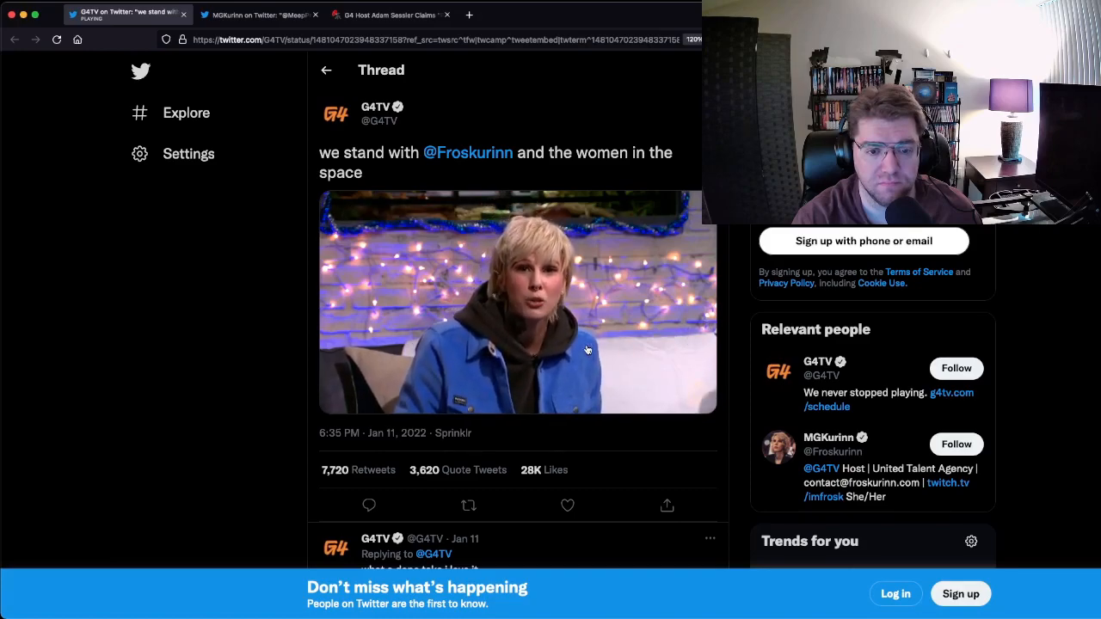
pyautogui.click(516, 301)
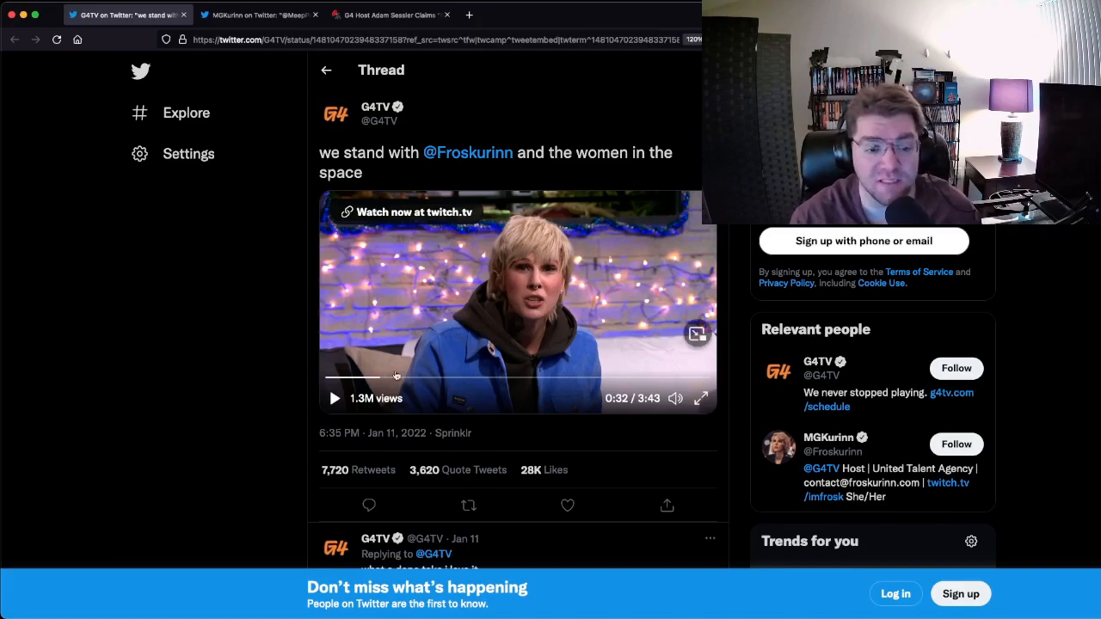
# - Resume the G4TV video and let it run until 0:50
pyautogui.click(334, 397)
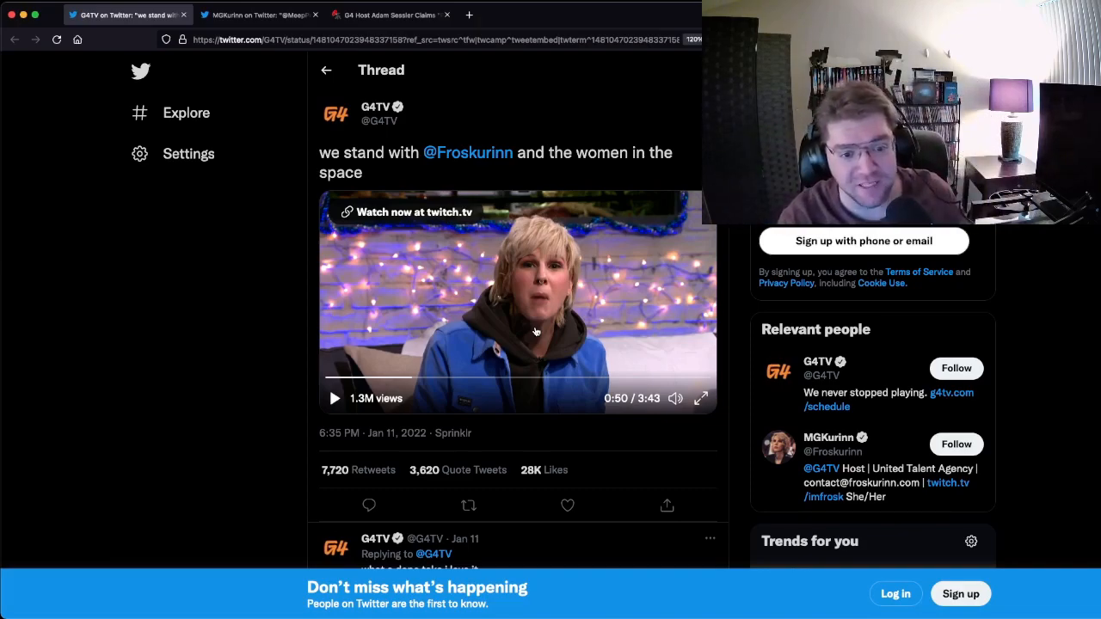
# - Play the G4TV video to 1:00, pause for commentary, then resume playback
pyautogui.click(334, 399)
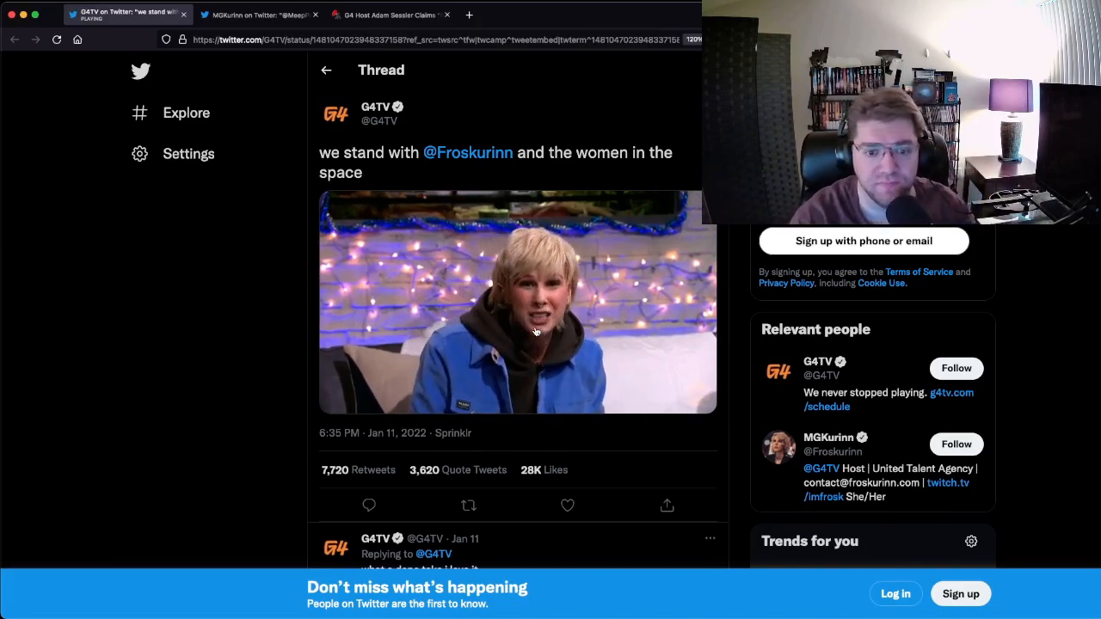
pyautogui.click(516, 301)
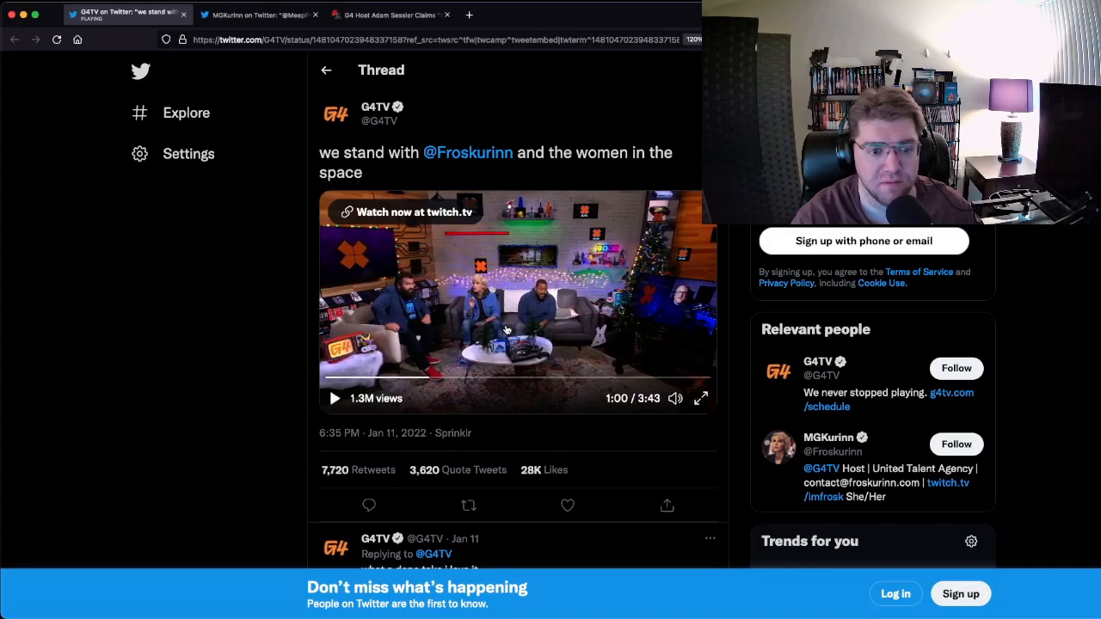
pyautogui.moveTo(538, 304)
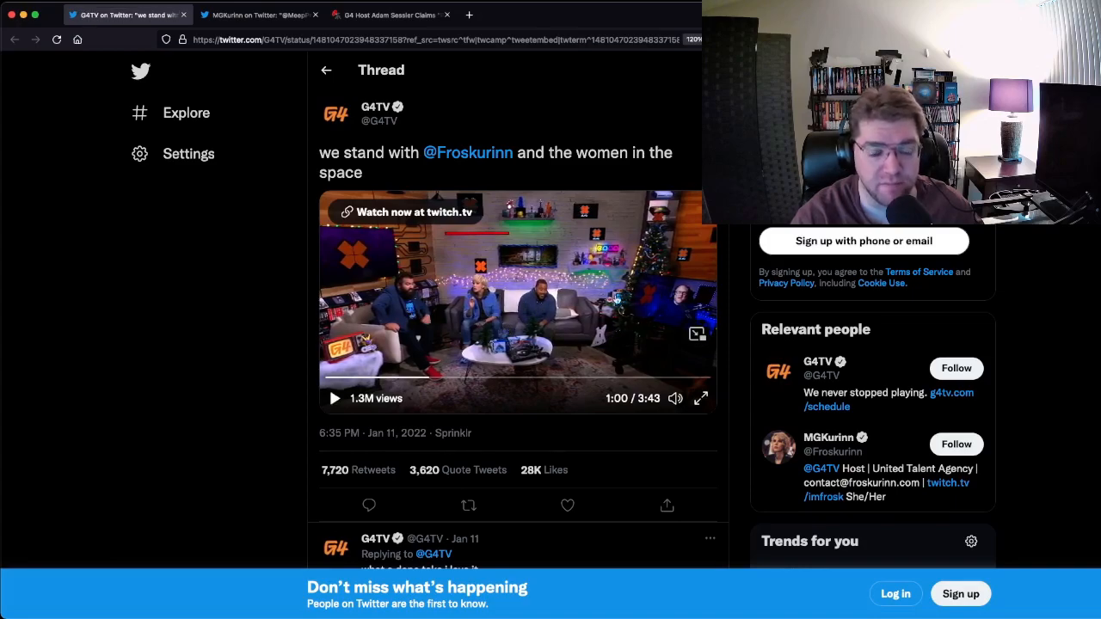
pyautogui.click(334, 398)
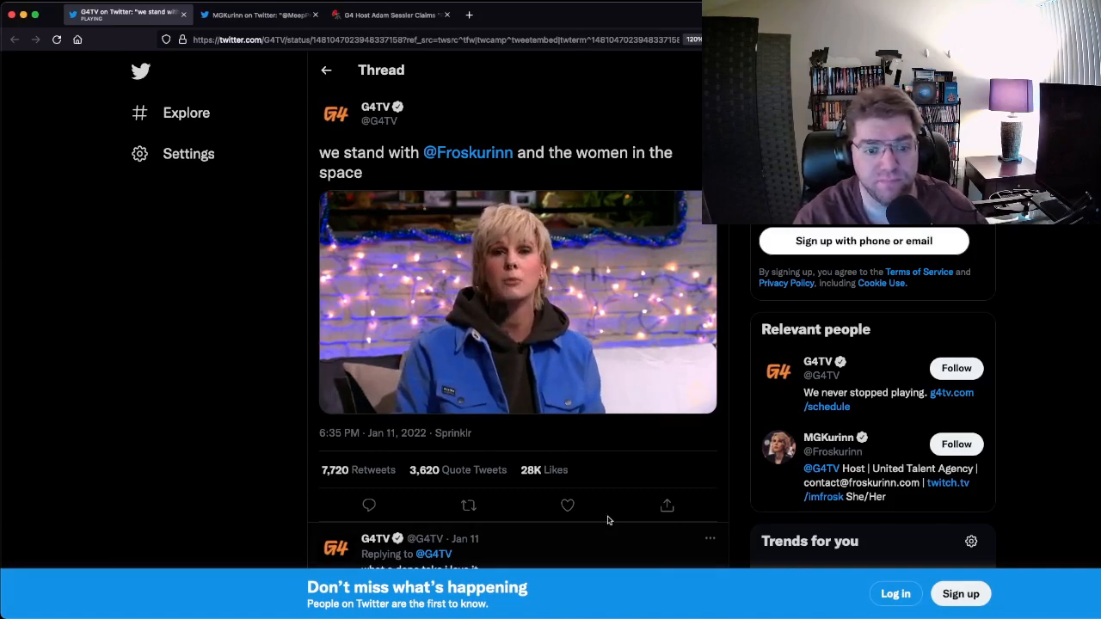
# - Toggle the G4TV 'we stand with' video between comments until it reaches 2:43 of 3:43
pyautogui.click(516, 301)
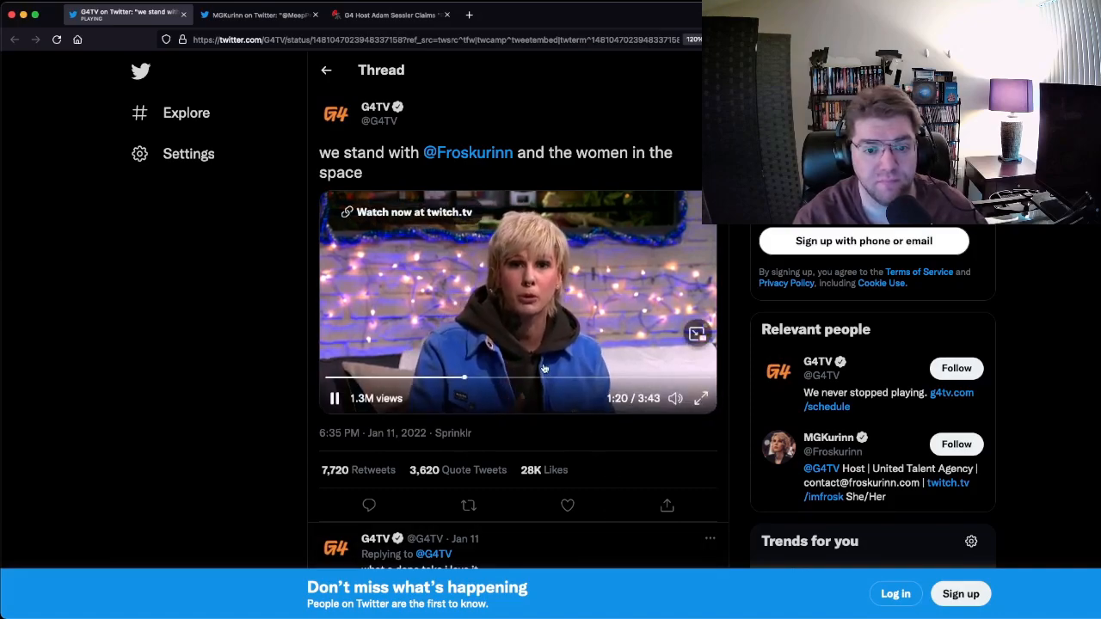
pyautogui.click(334, 399)
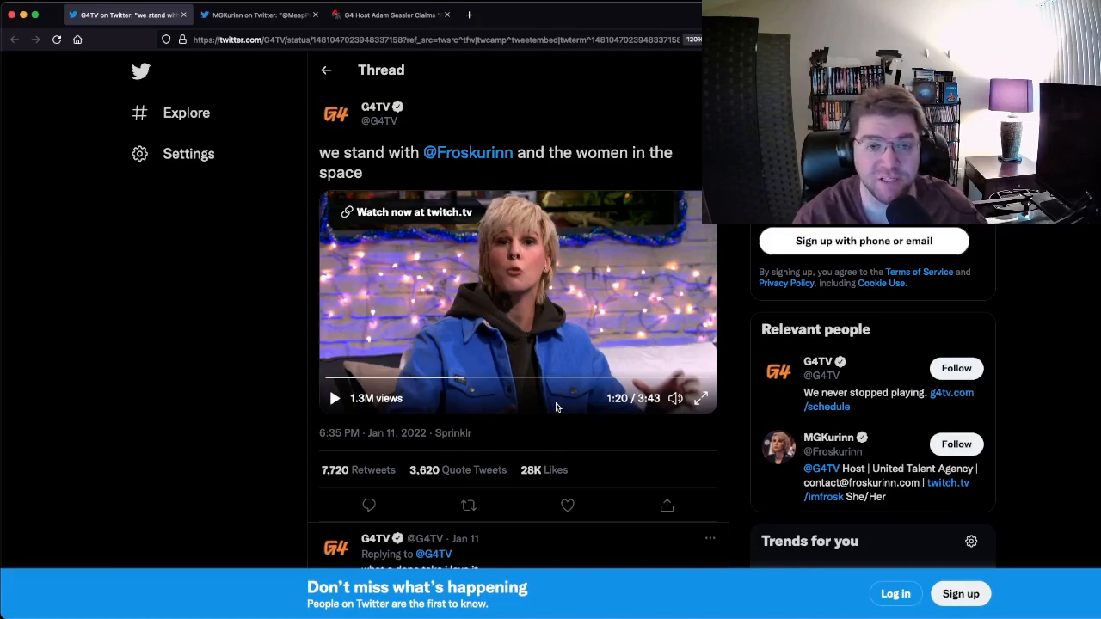
pyautogui.click(334, 398)
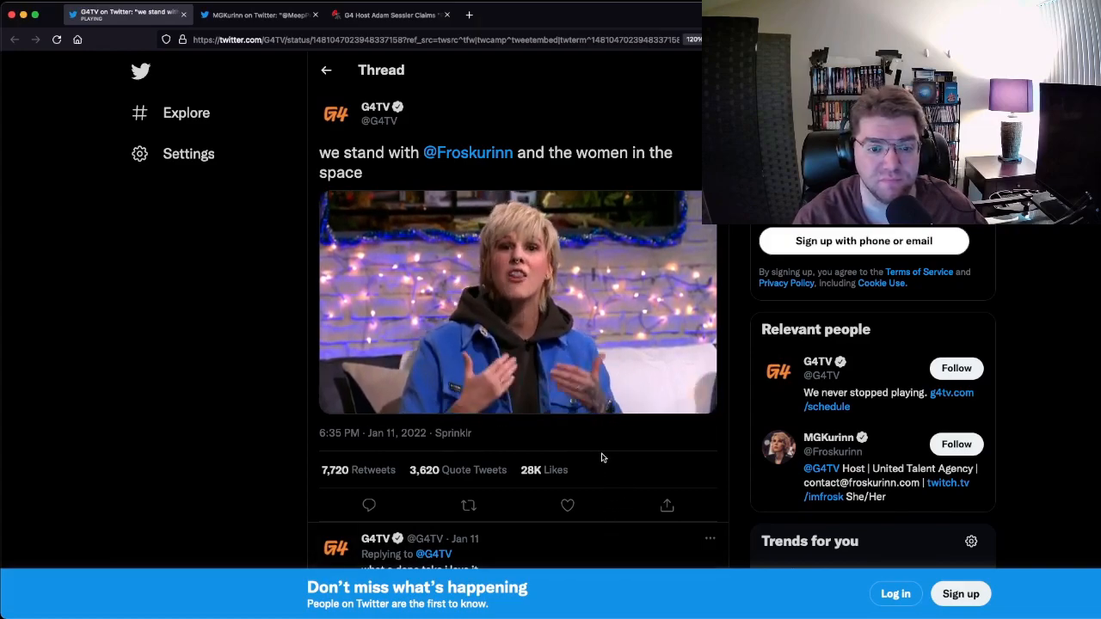
pyautogui.click(516, 301)
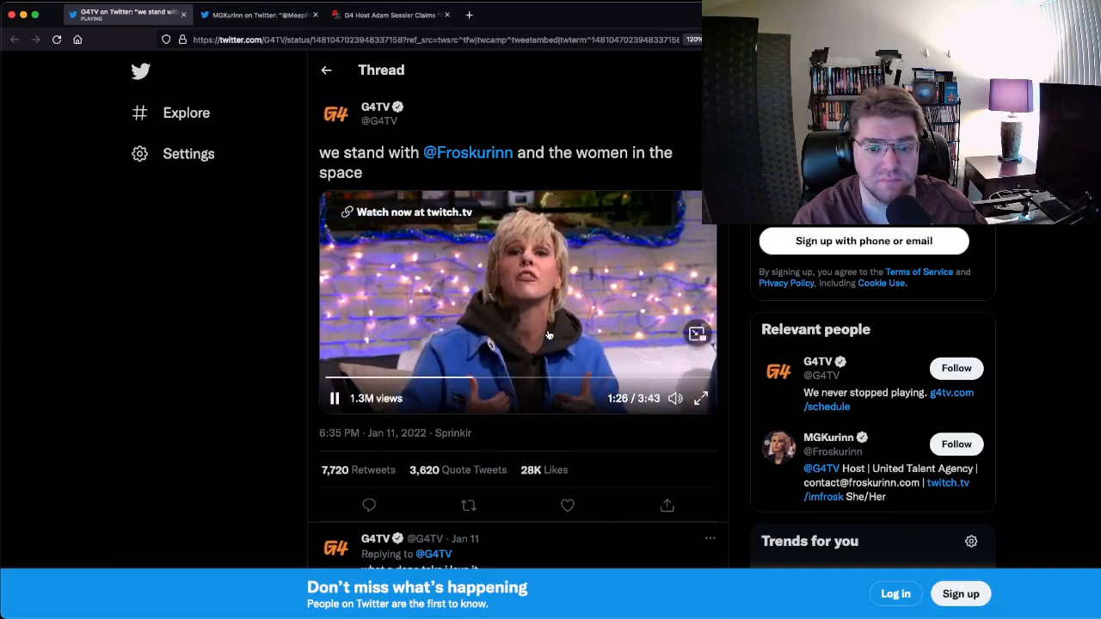
pyautogui.click(334, 398)
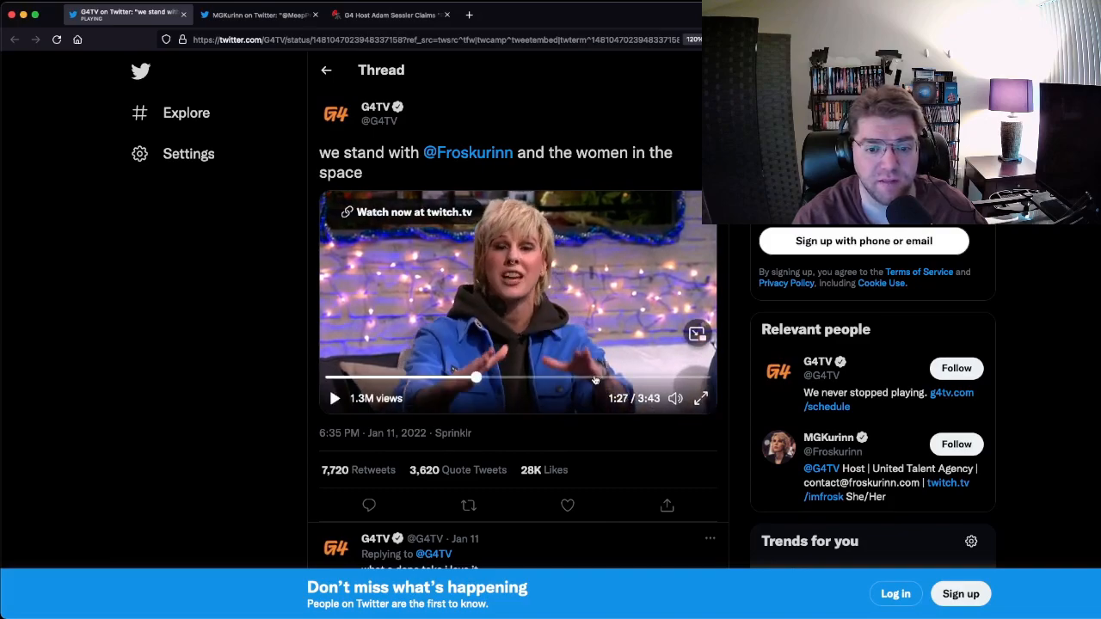
pyautogui.click(594, 377)
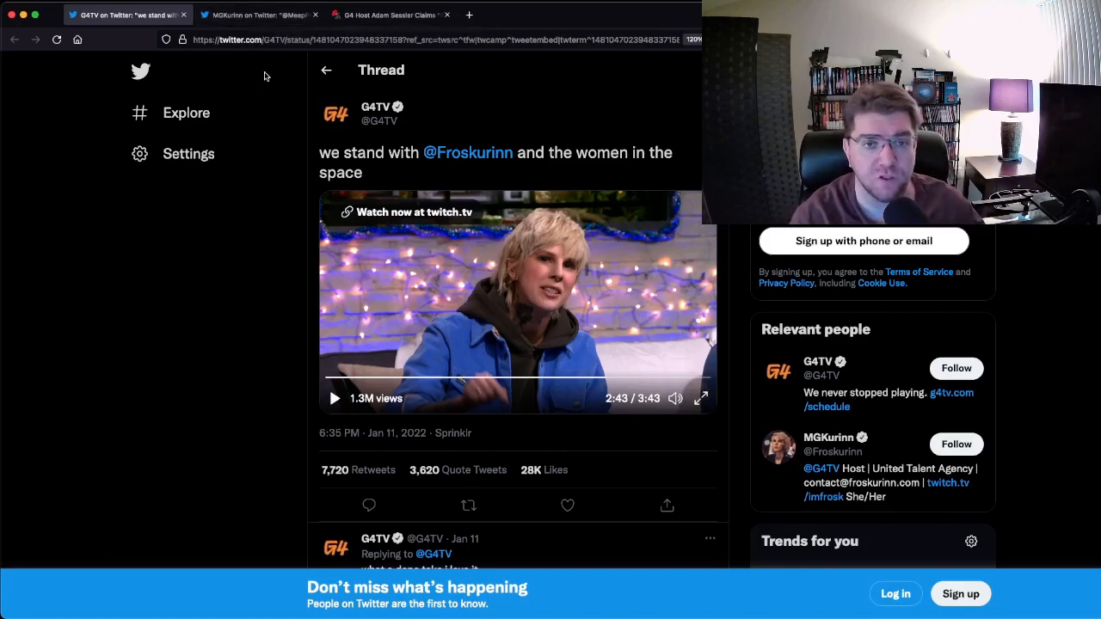
pyautogui.click(258, 15)
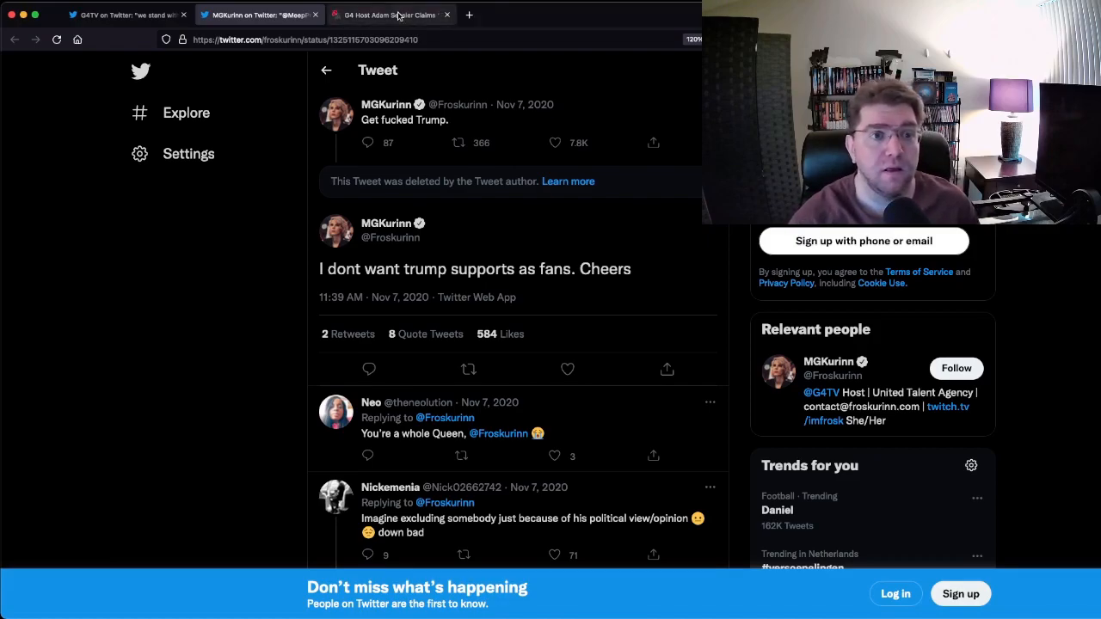
# - Open the Bounding Into Comics Adam Sessler article and scroll to his tweet about Republicans
pyautogui.click(391, 14)
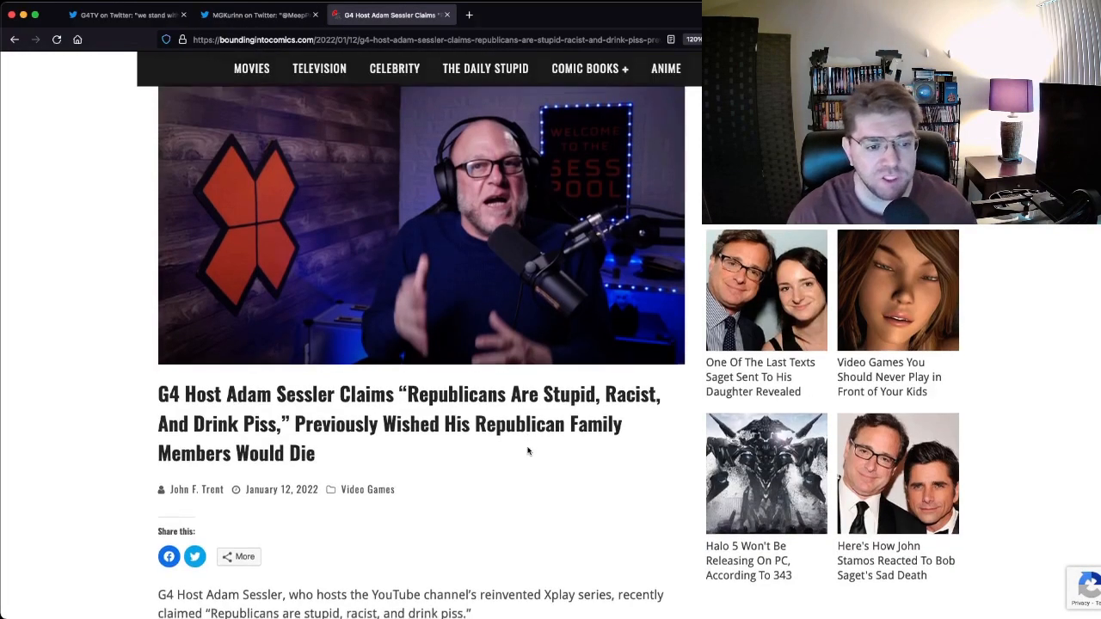
pyautogui.scroll(-3)
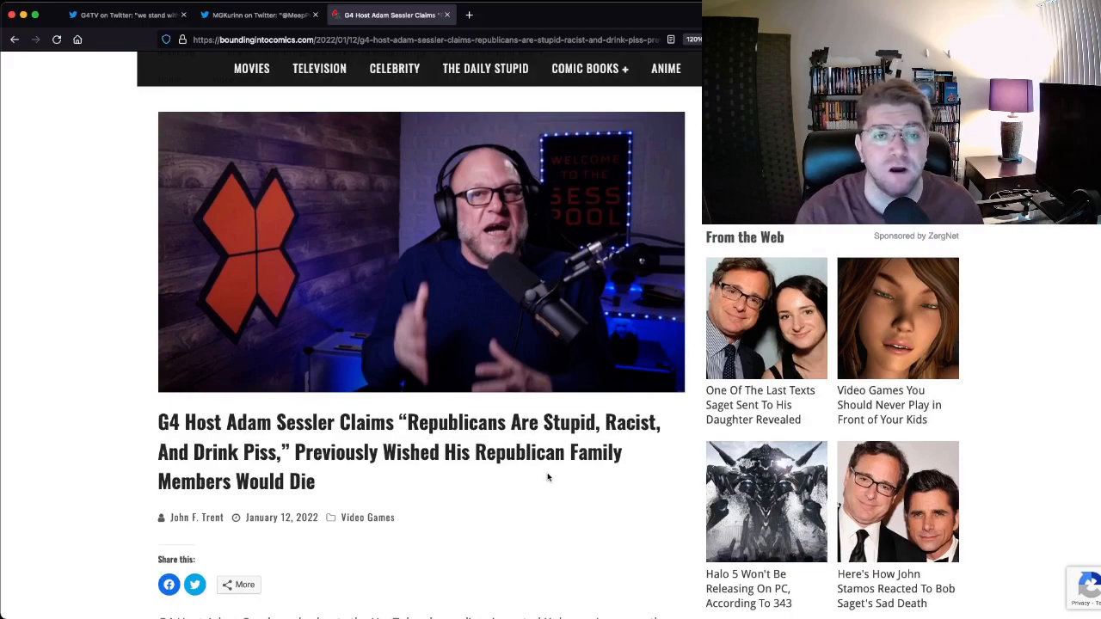
pyautogui.scroll(-3)
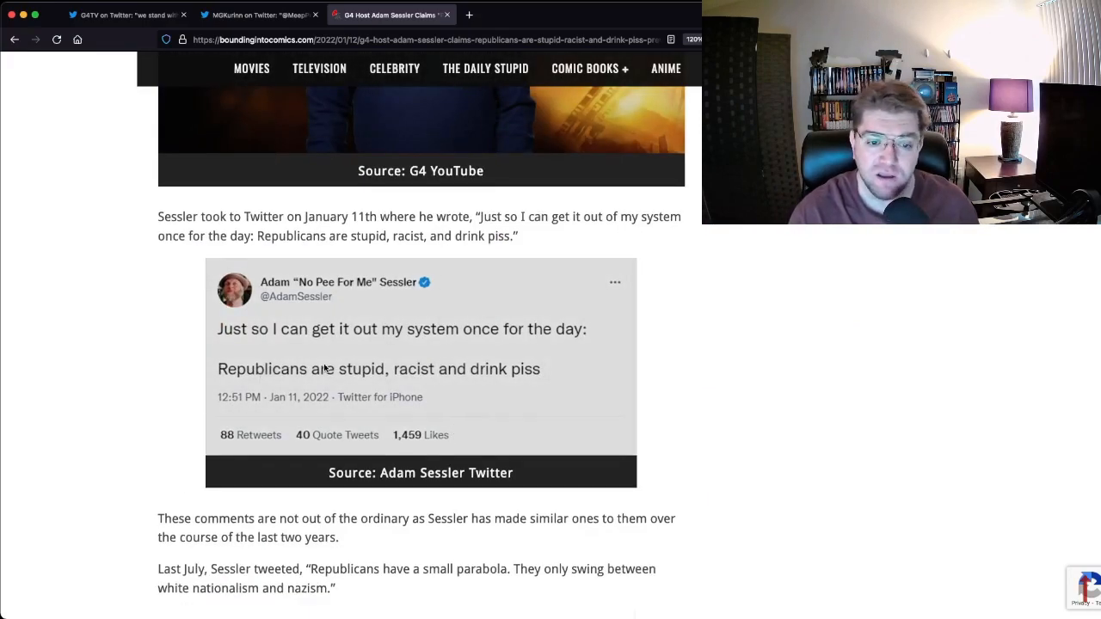
pyautogui.scroll(-3)
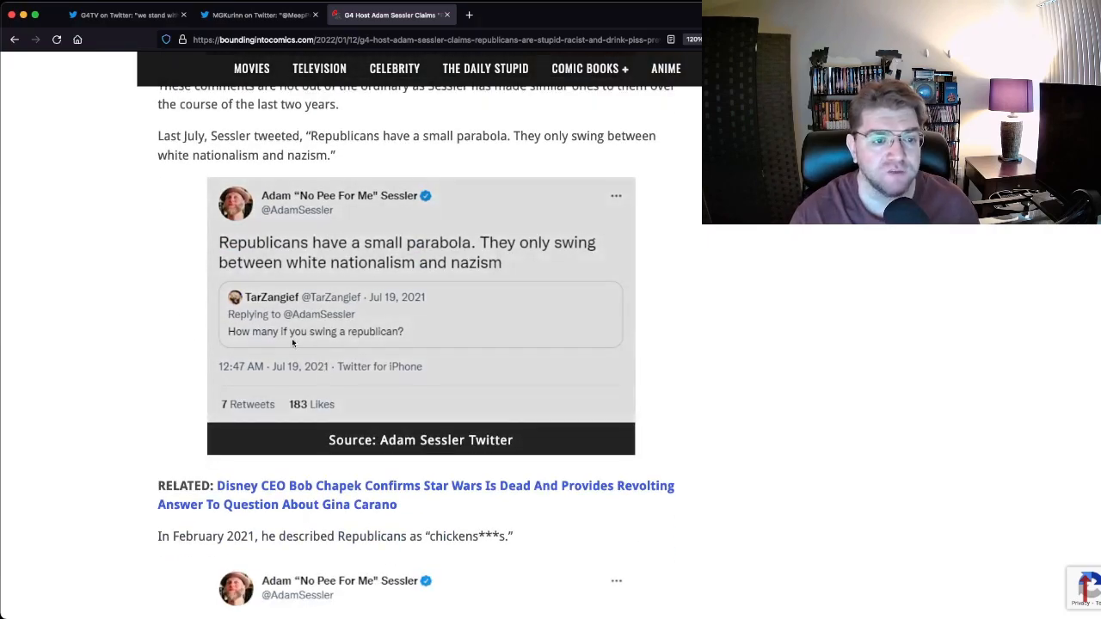
pyautogui.moveTo(527, 273)
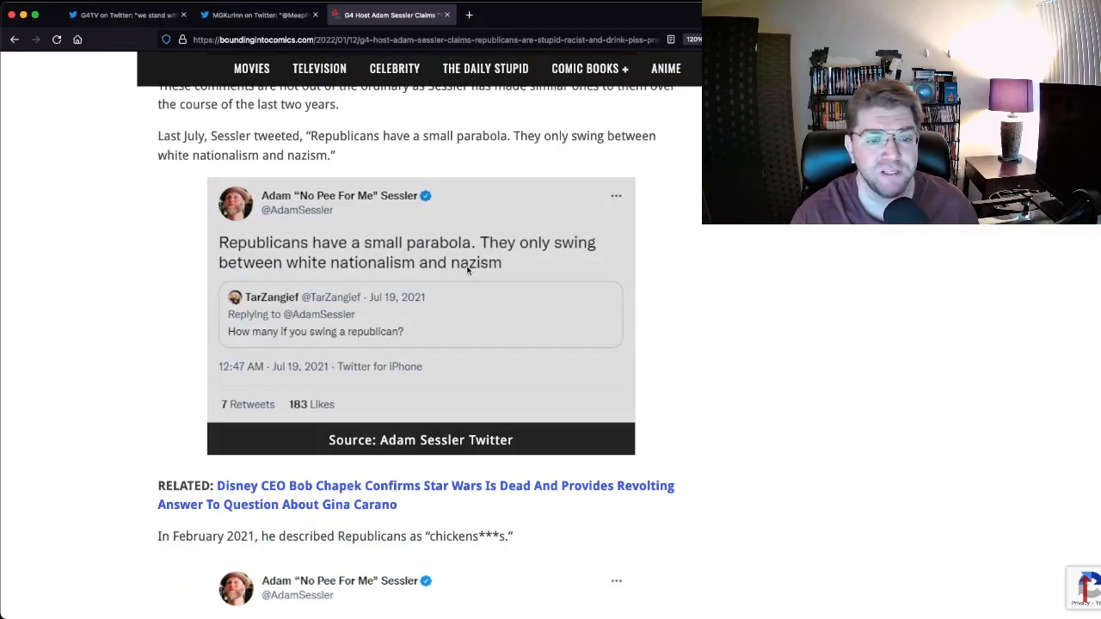
pyautogui.scroll(-3)
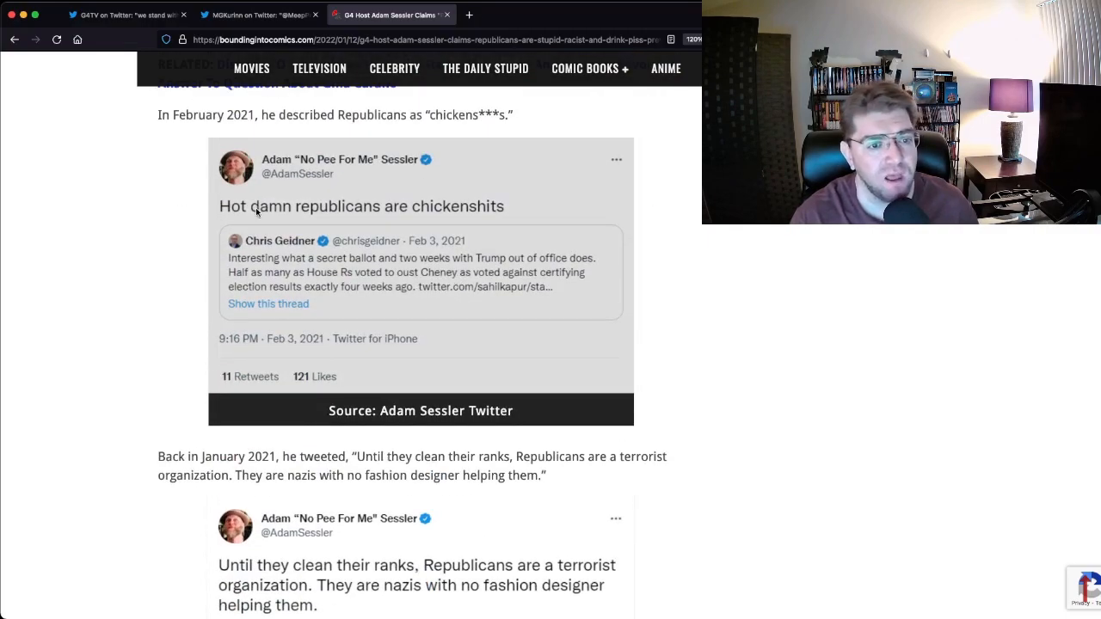
pyautogui.scroll(-3)
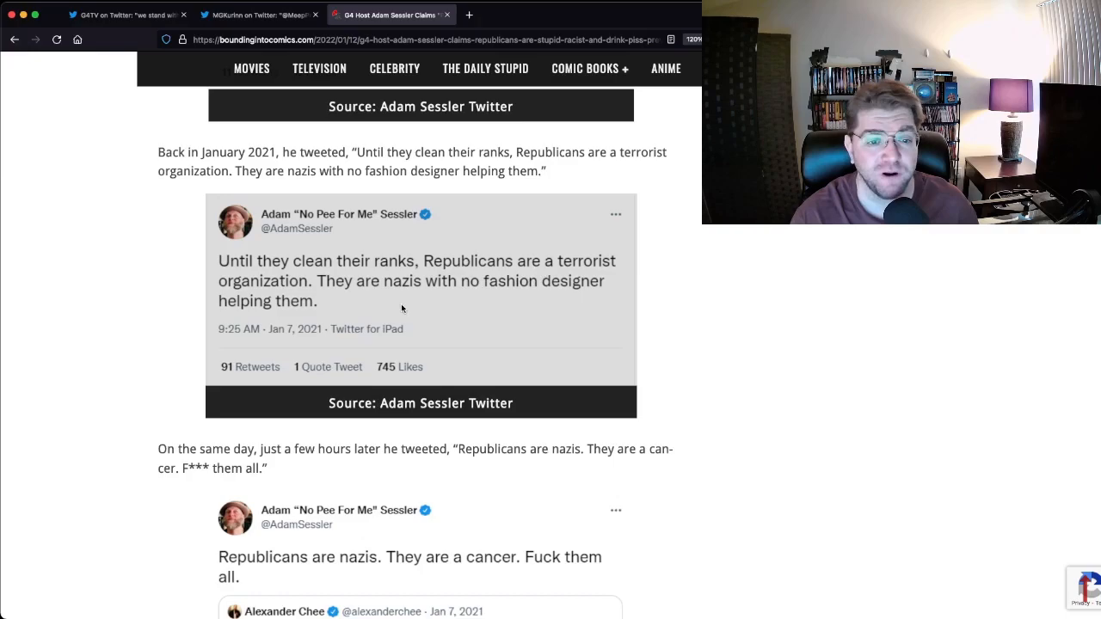
pyautogui.scroll(-3)
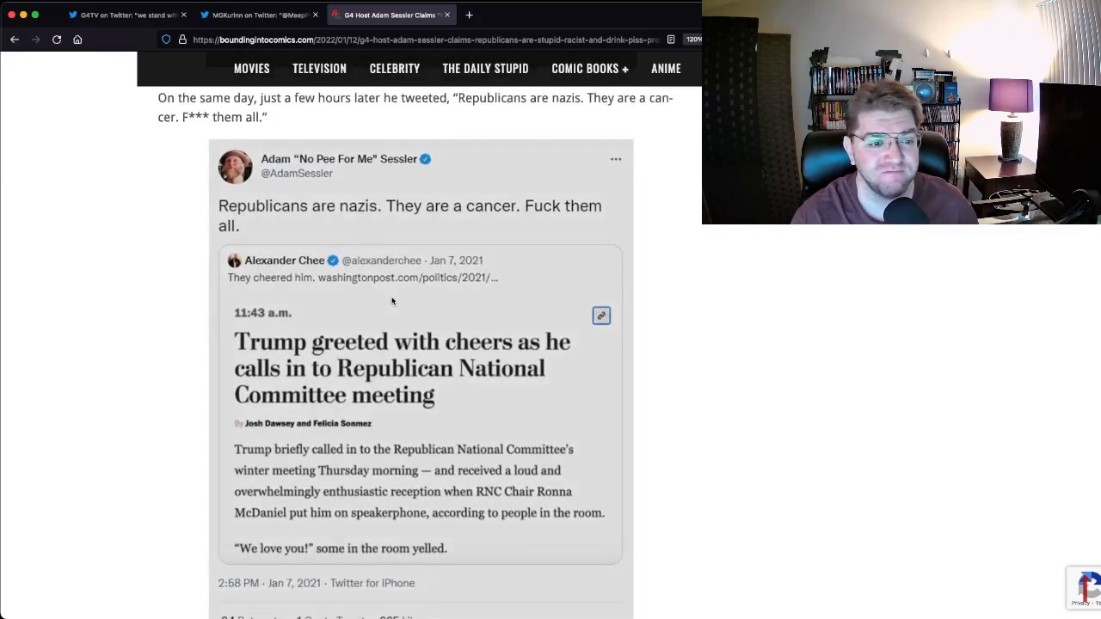
pyautogui.scroll(-3)
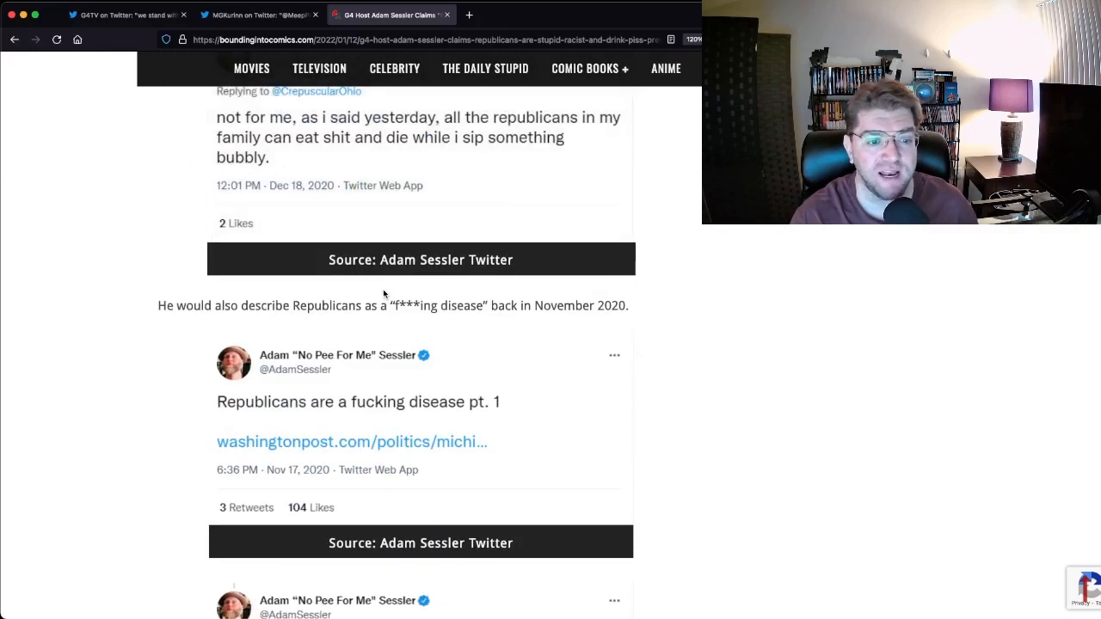
pyautogui.scroll(-3)
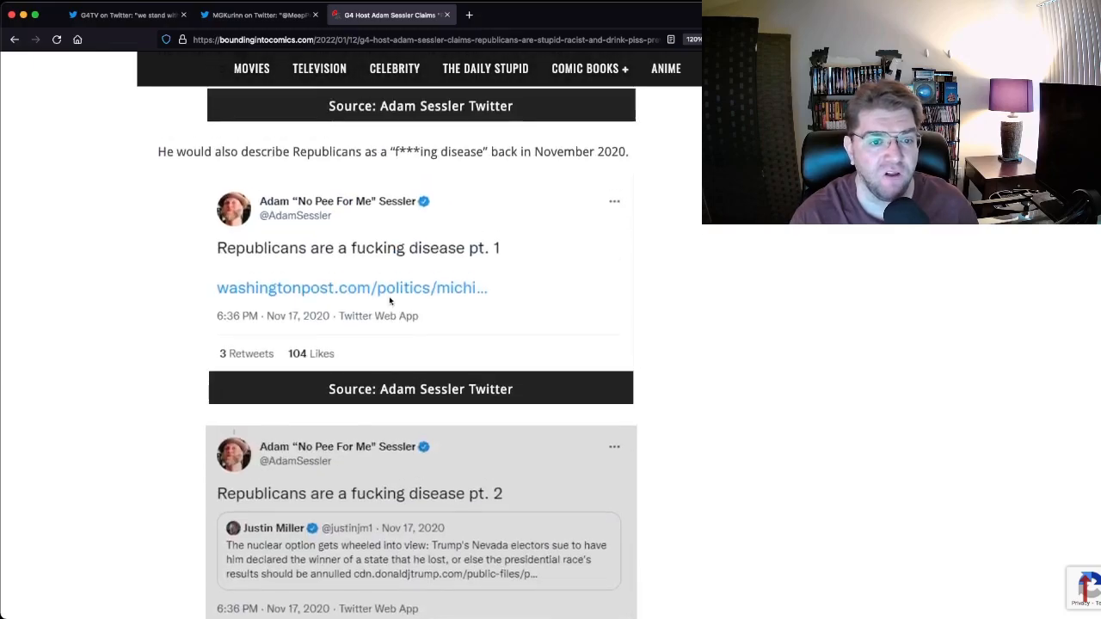
pyautogui.scroll(-3)
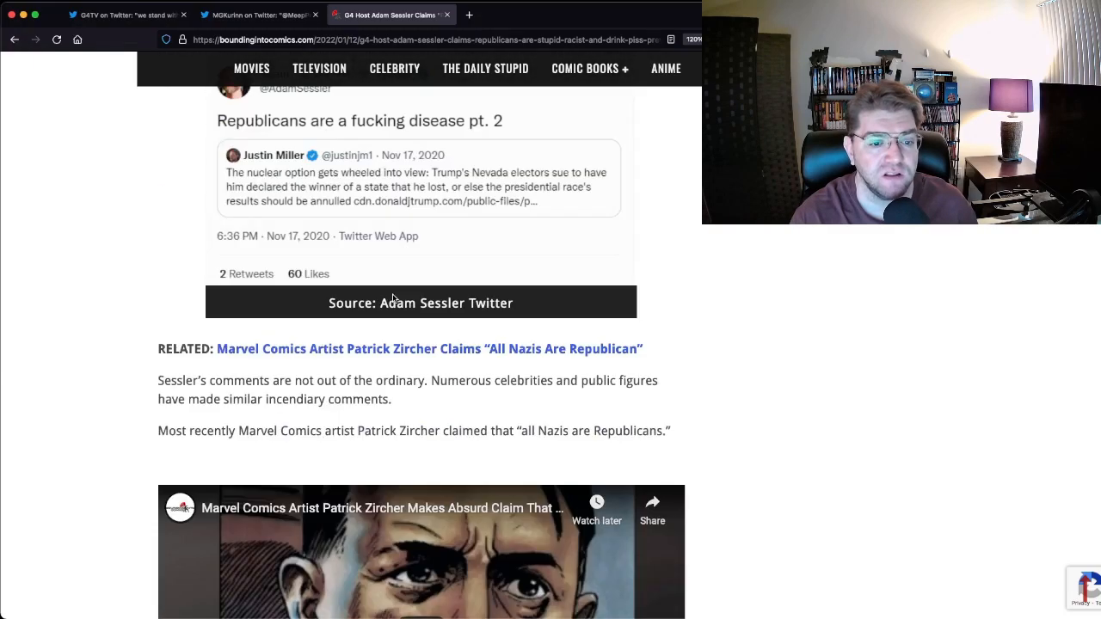
pyautogui.scroll(-3)
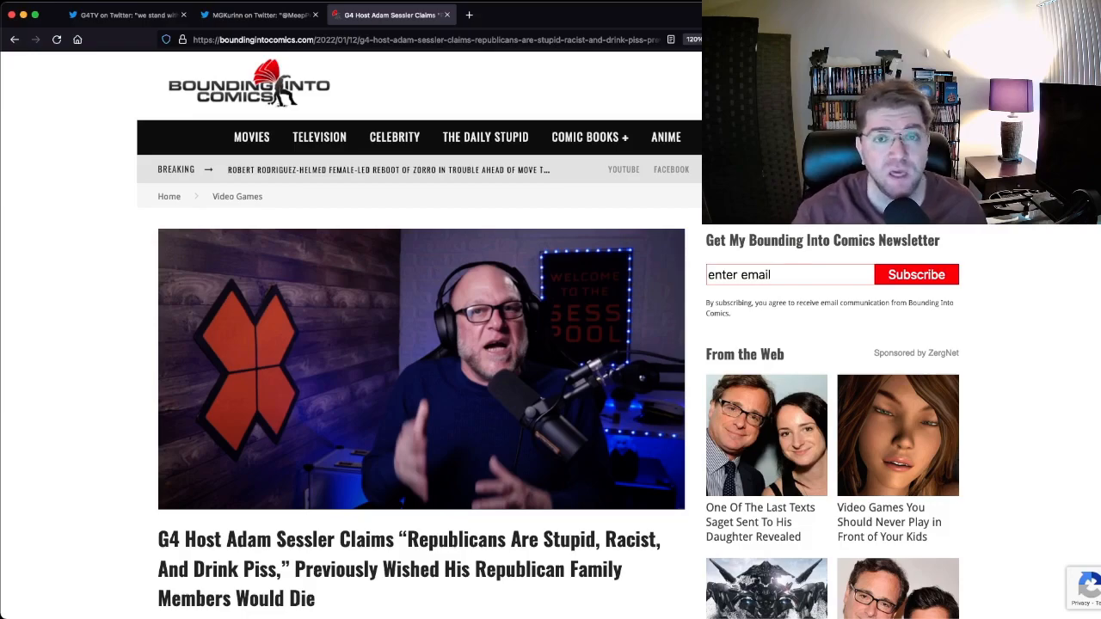
pyautogui.scroll(-3)
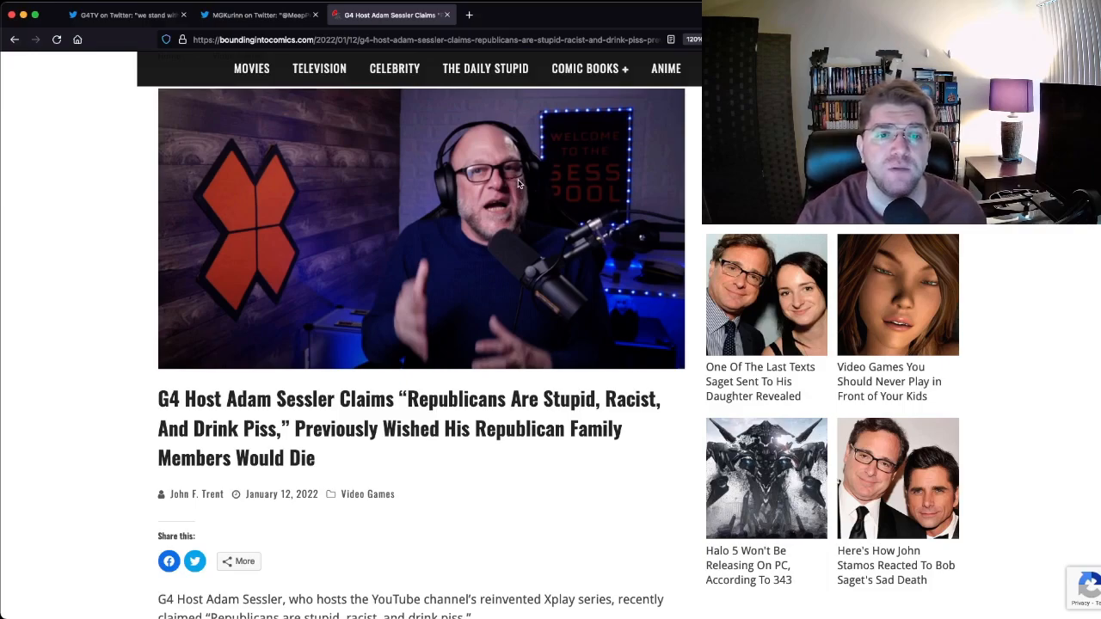
pyautogui.moveTo(280, 489)
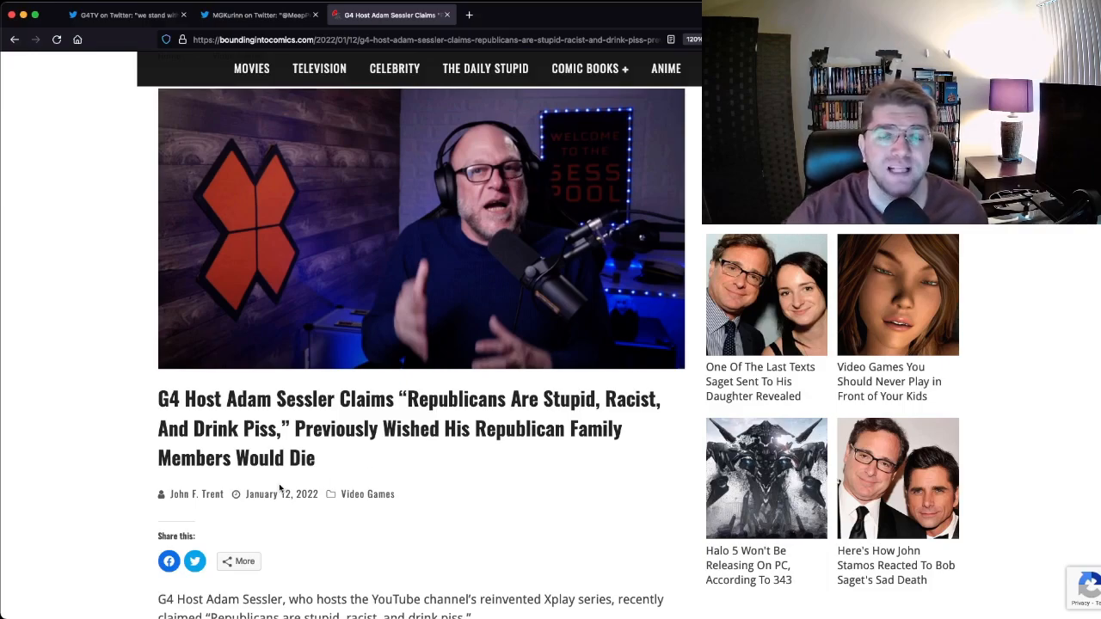